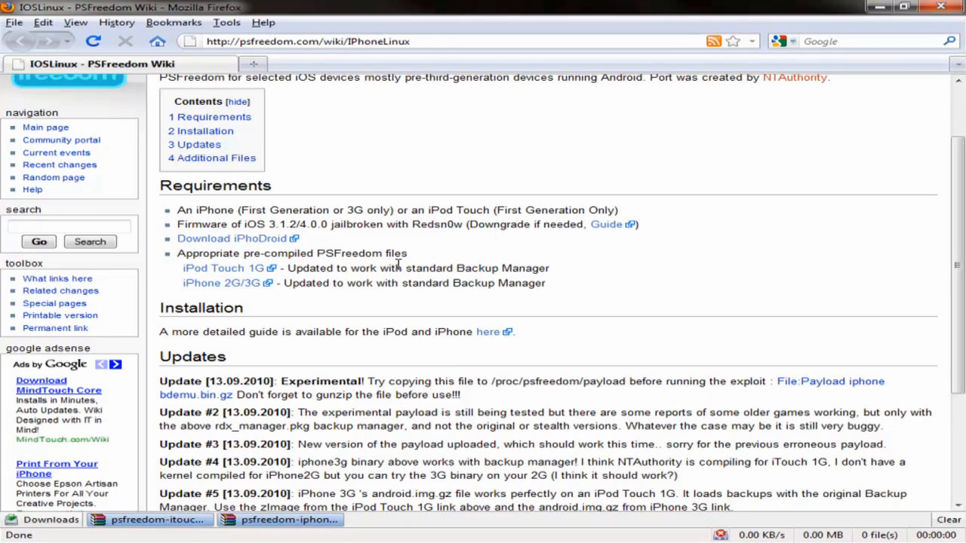
mouse_move(220, 269)
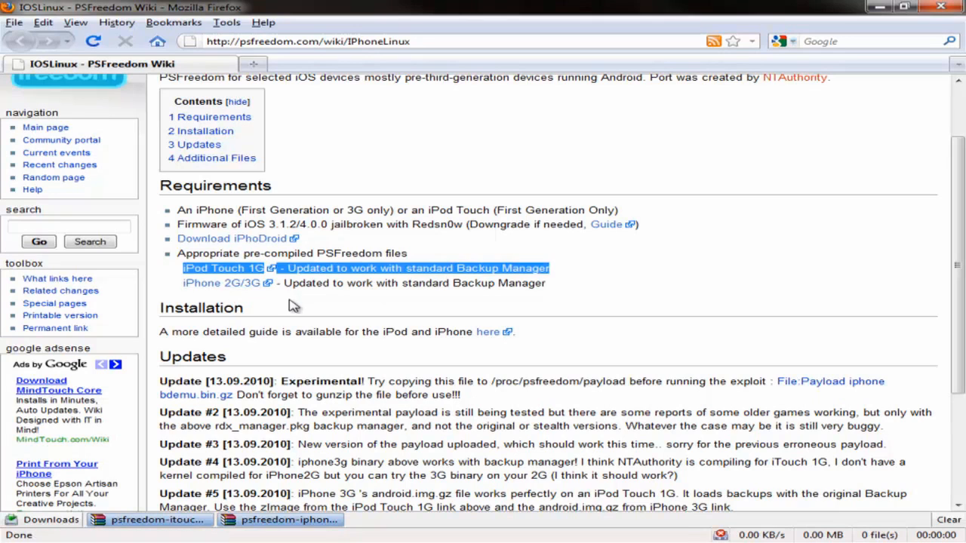
Download the PSFreedom iPod Touch 1G zip and save it to the Desktop
click(222, 269)
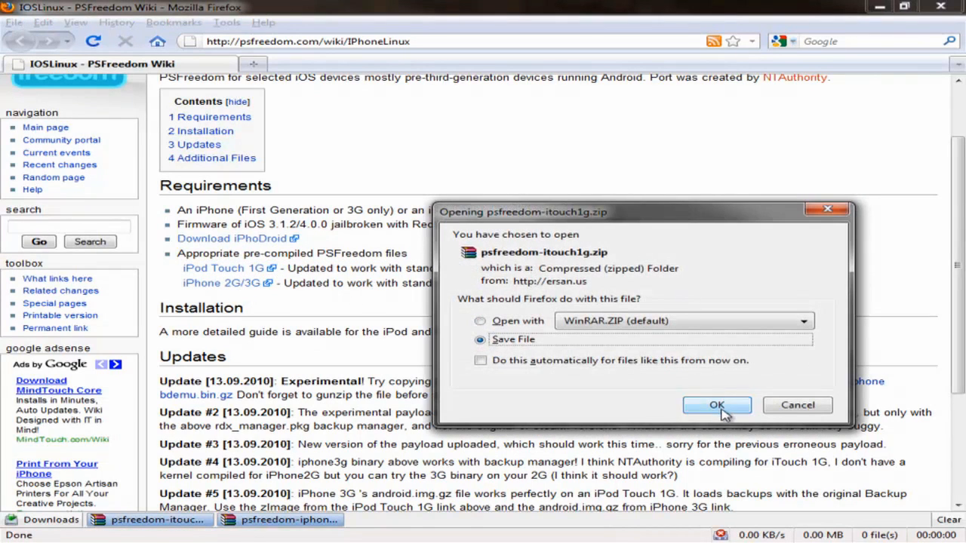
click(715, 404)
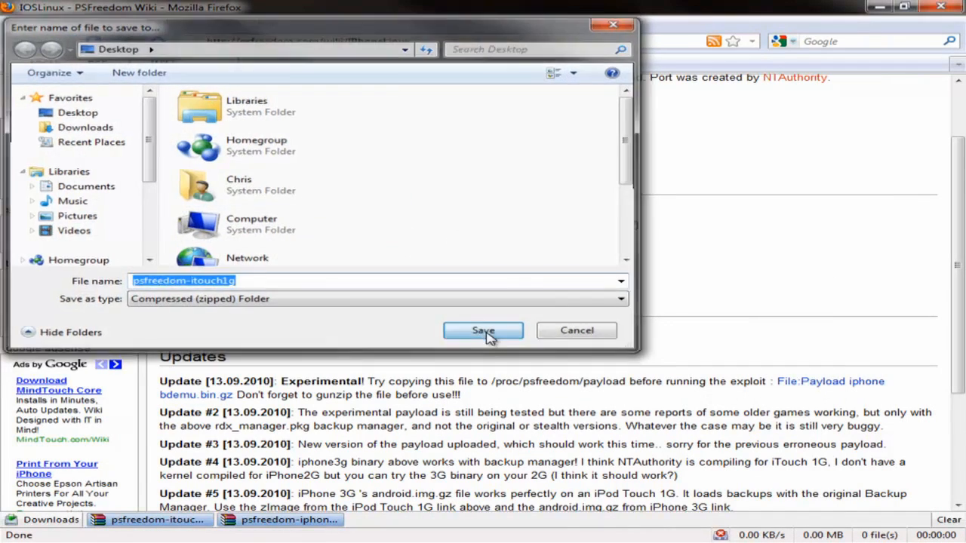
click(483, 331)
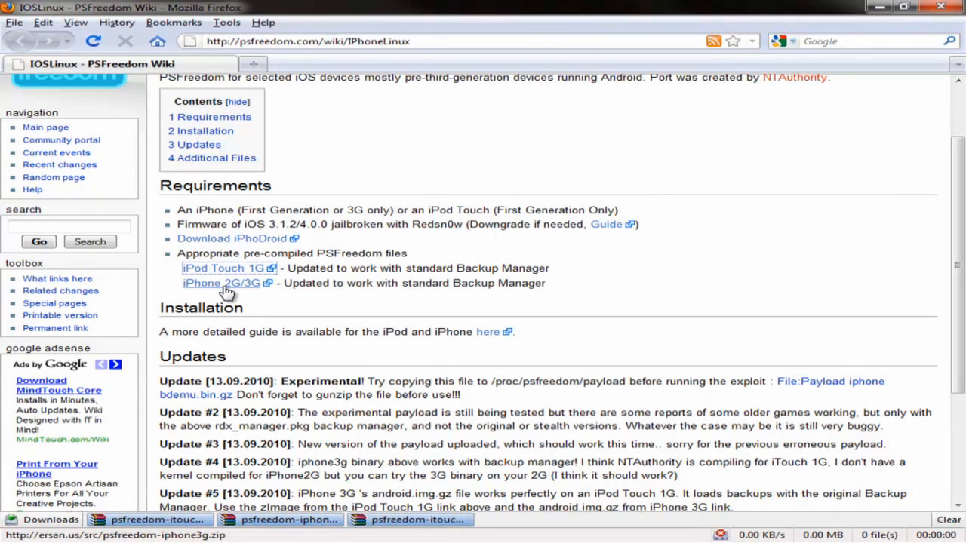
Download the PSFreedom iPhone 2G/3G zip and save it to the Desktop
click(223, 283)
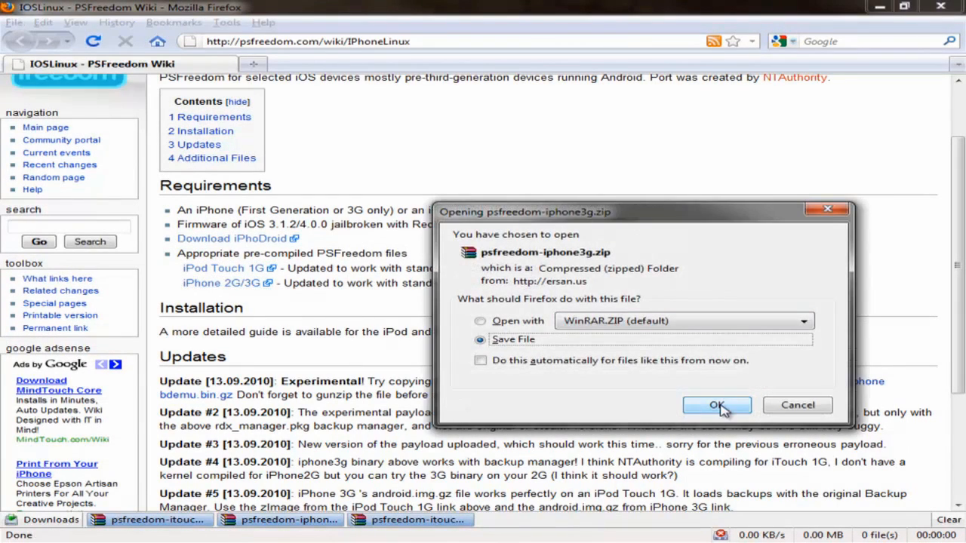
click(715, 404)
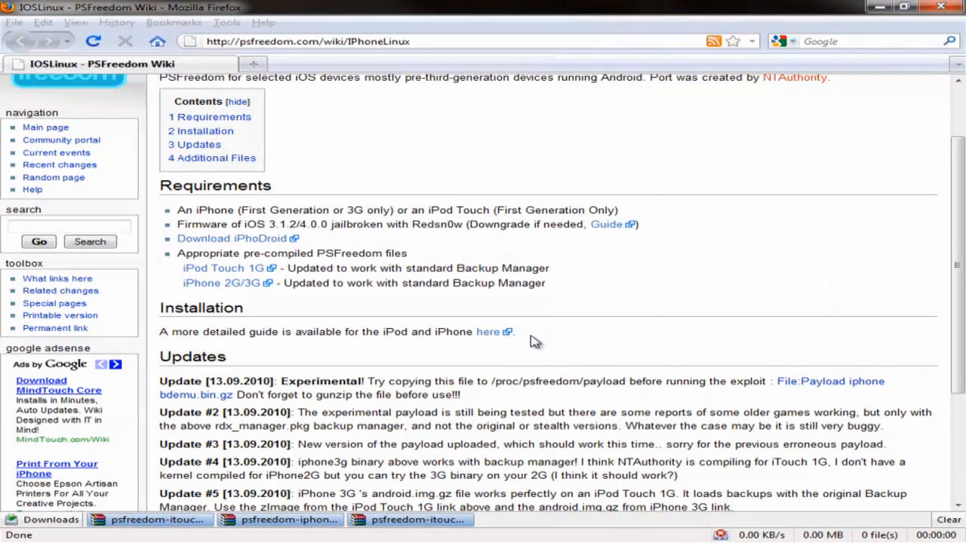
click(220, 268)
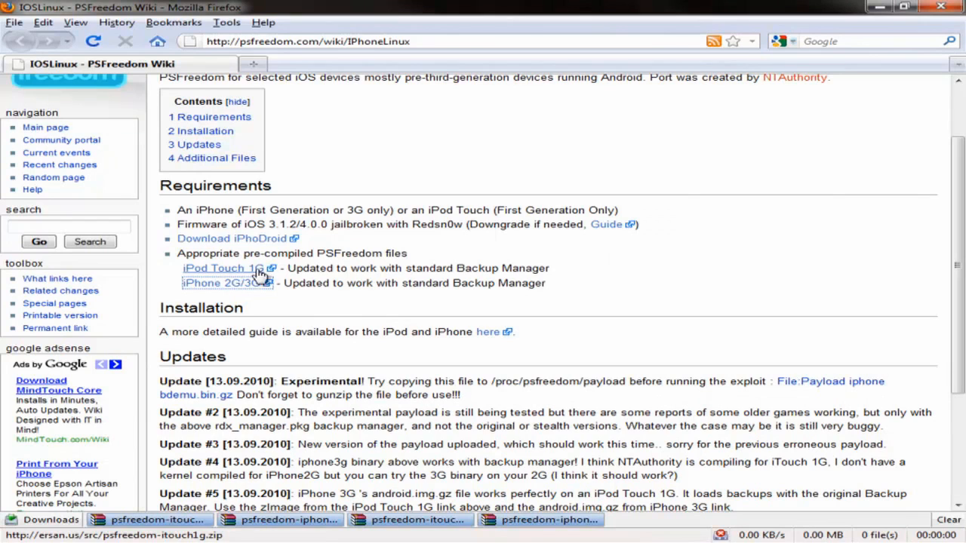
mouse_move(245, 278)
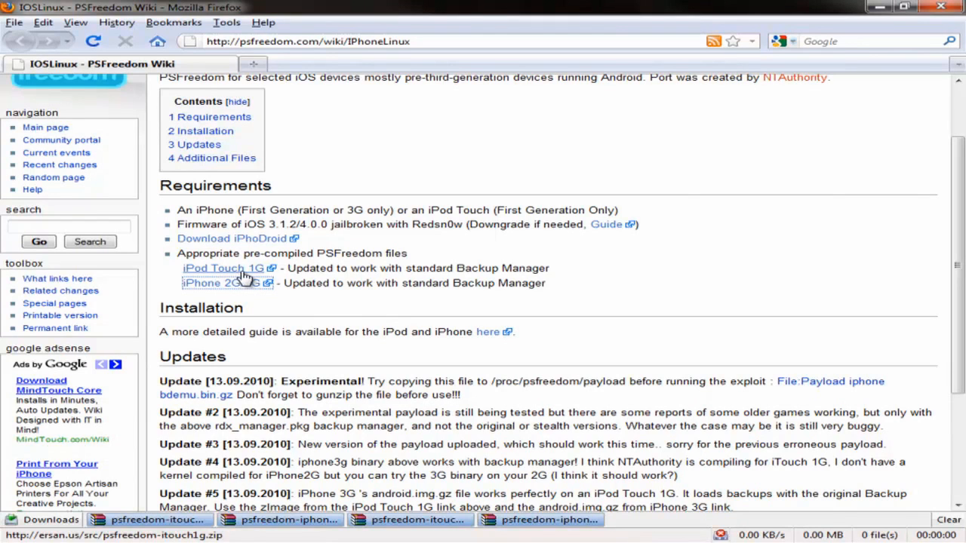
scroll(down, 3)
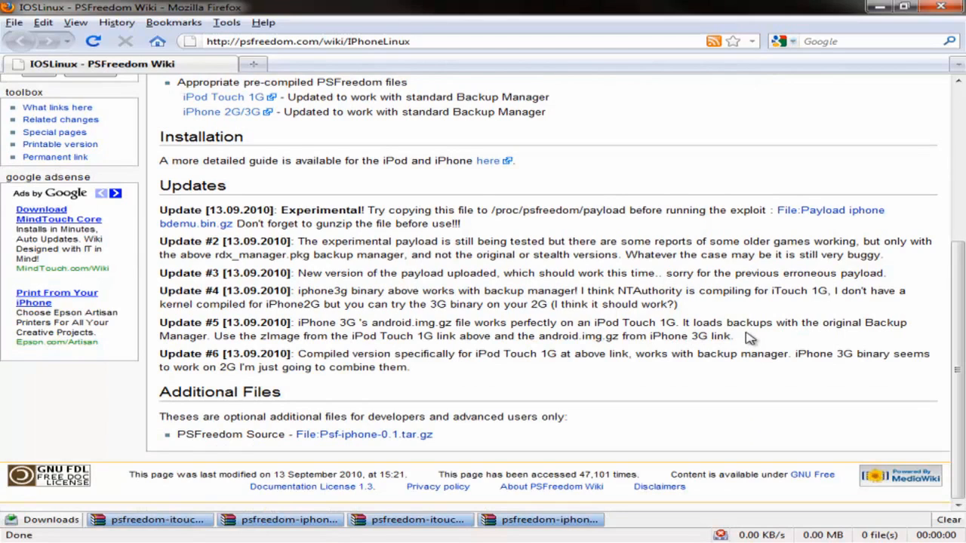
mouse_move(415, 325)
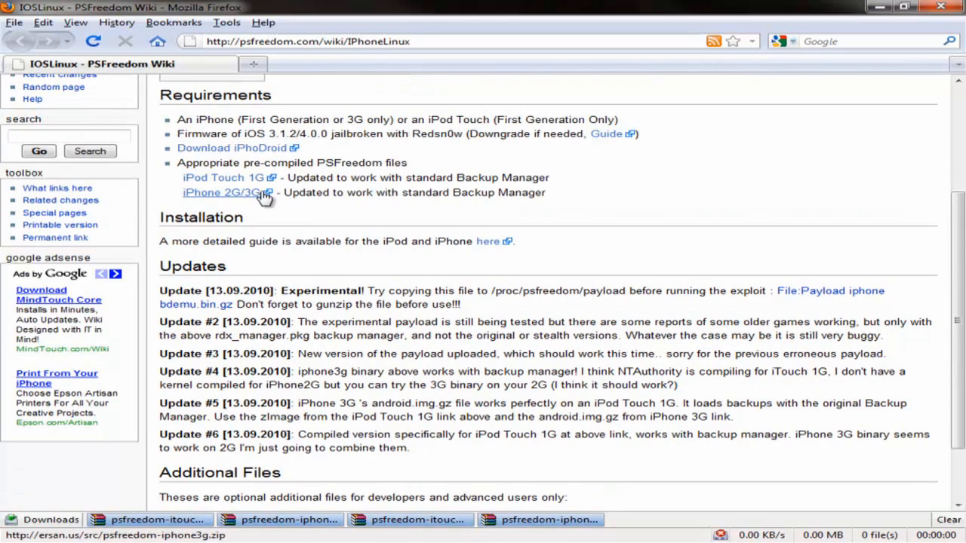
scroll(down, 3)
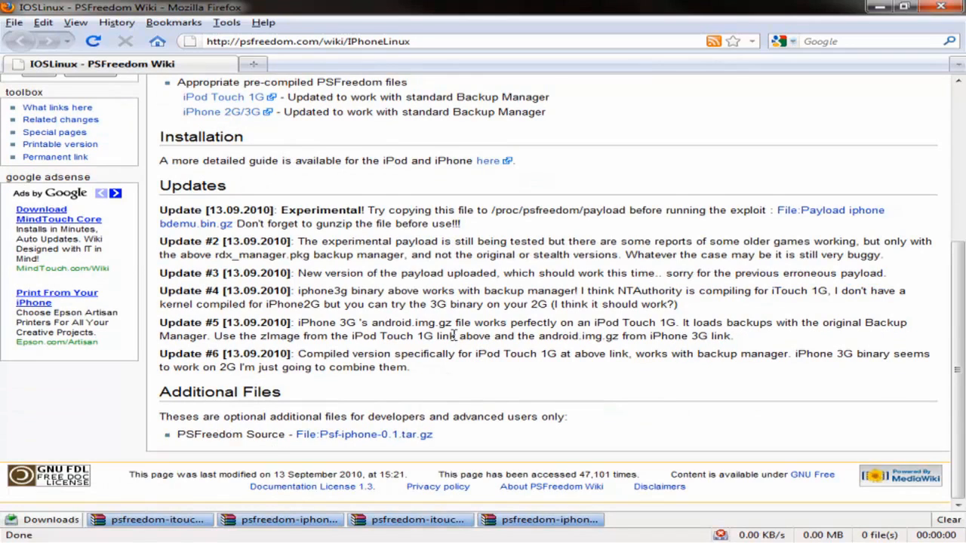
mouse_move(266, 338)
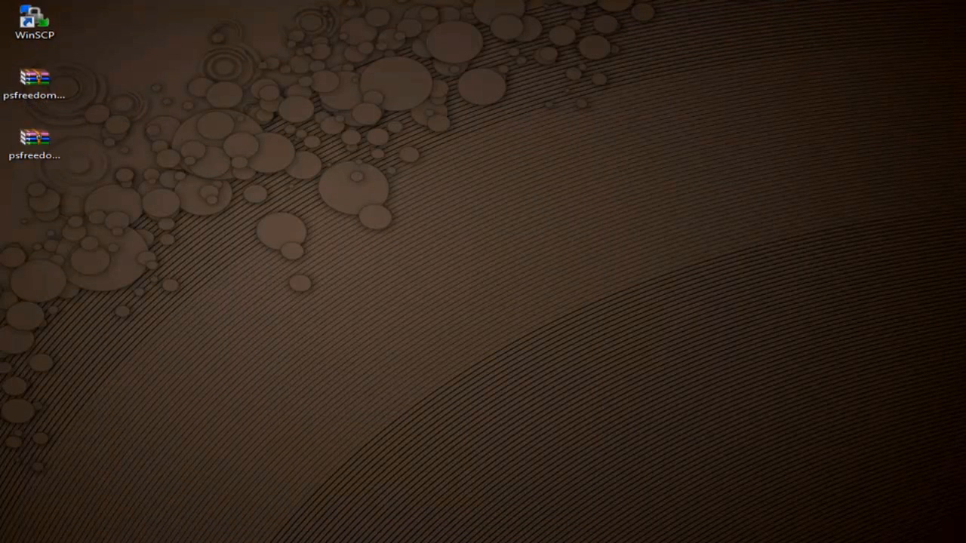
Extract the iPod Touch 1G archive into its own Desktop folder
click(35, 83)
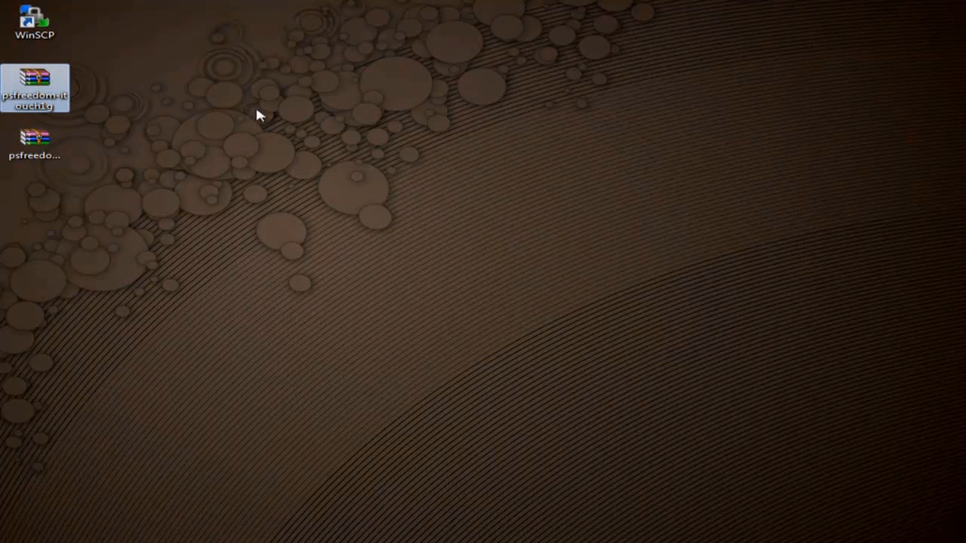
double_click(34, 86)
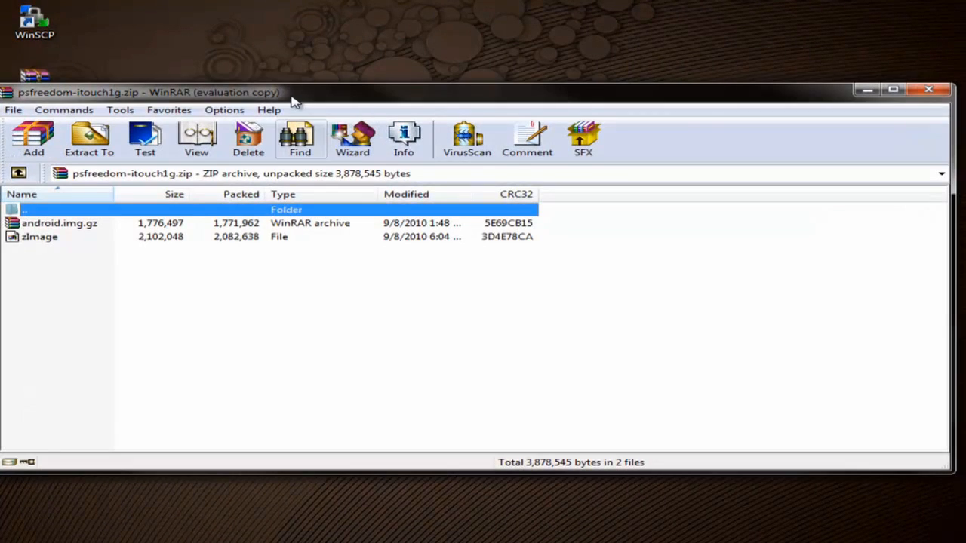
click(88, 139)
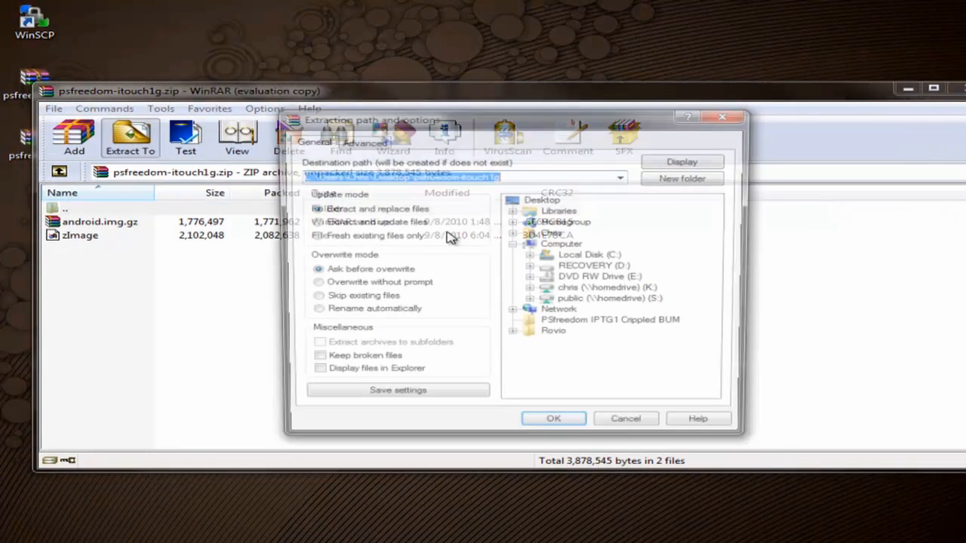
click(552, 418)
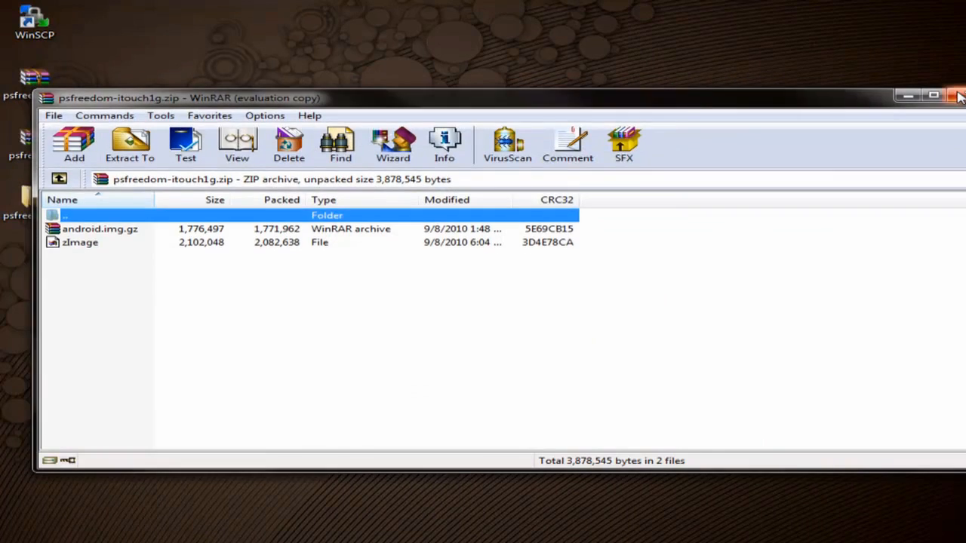
click(953, 93)
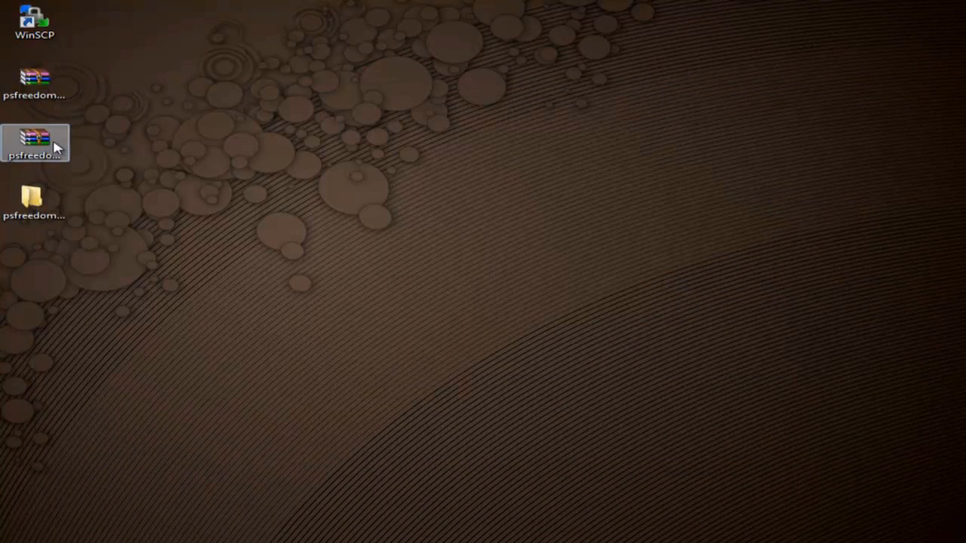
Extract the iPhone 3G archive into its own Desktop folder
double_click(35, 143)
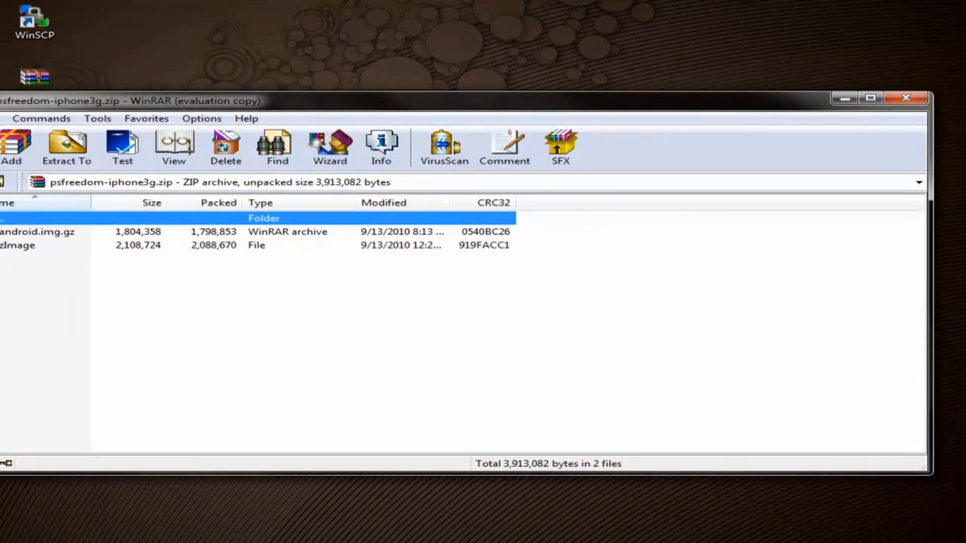
click(905, 98)
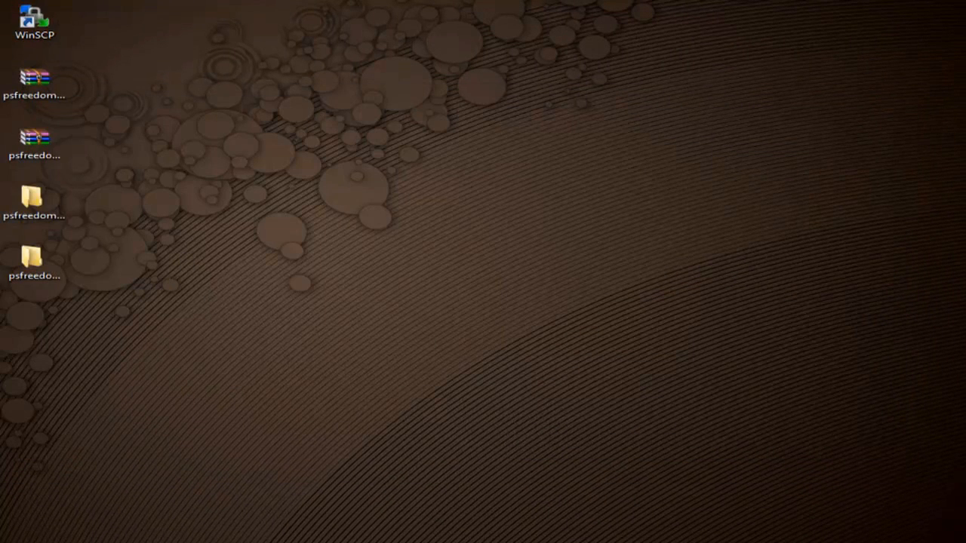
mouse_move(106, 47)
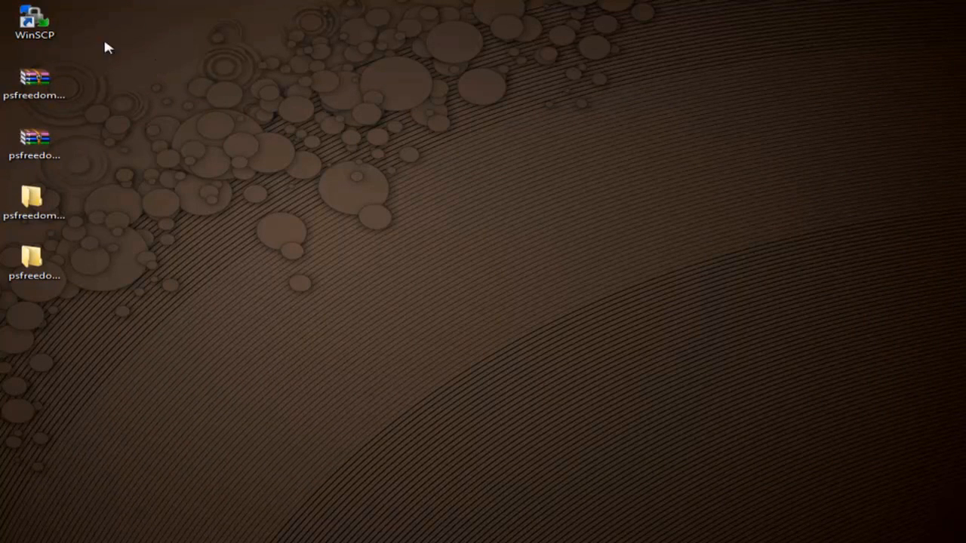
Log in to 192.168.2.27 as root with the password, using the SCP file protocol
double_click(33, 22)
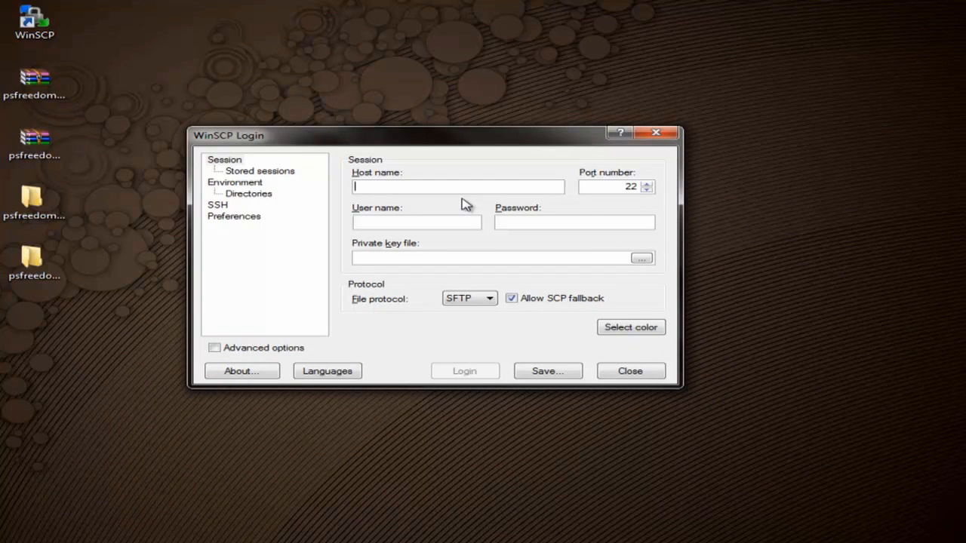
text(192.168)
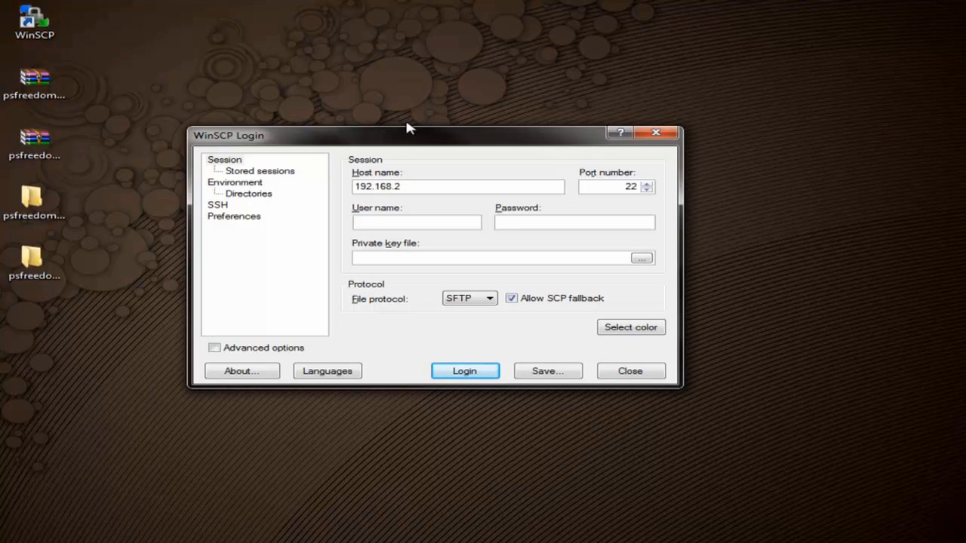
text(.27)
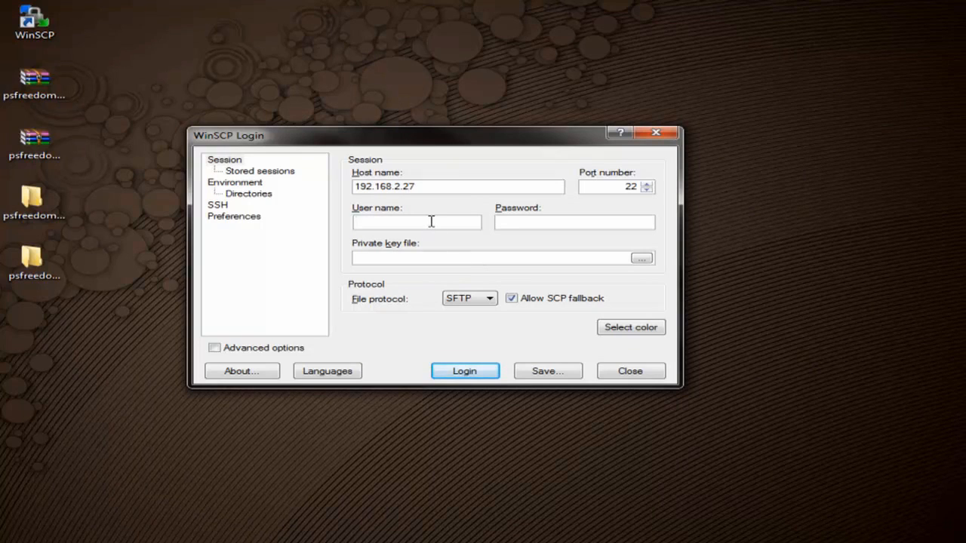
text(root)
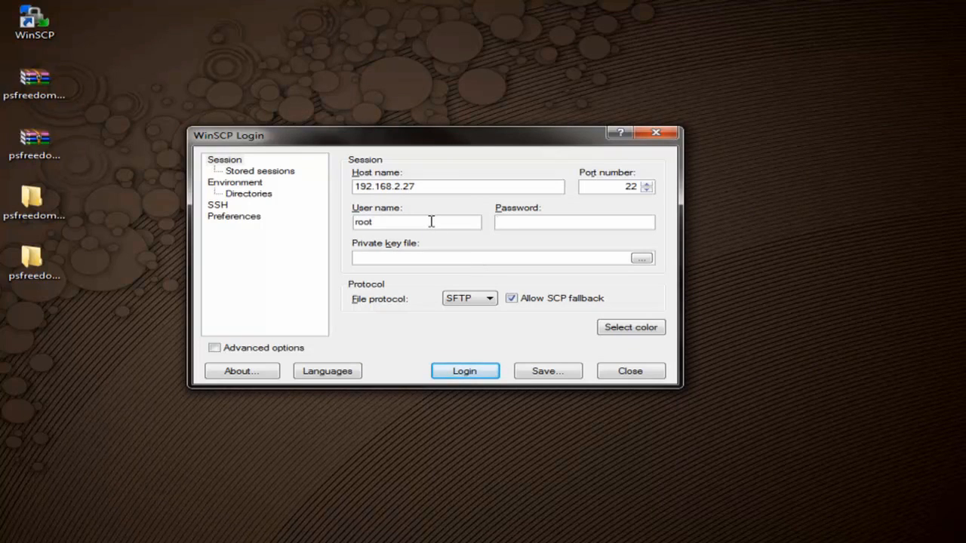
text(password)
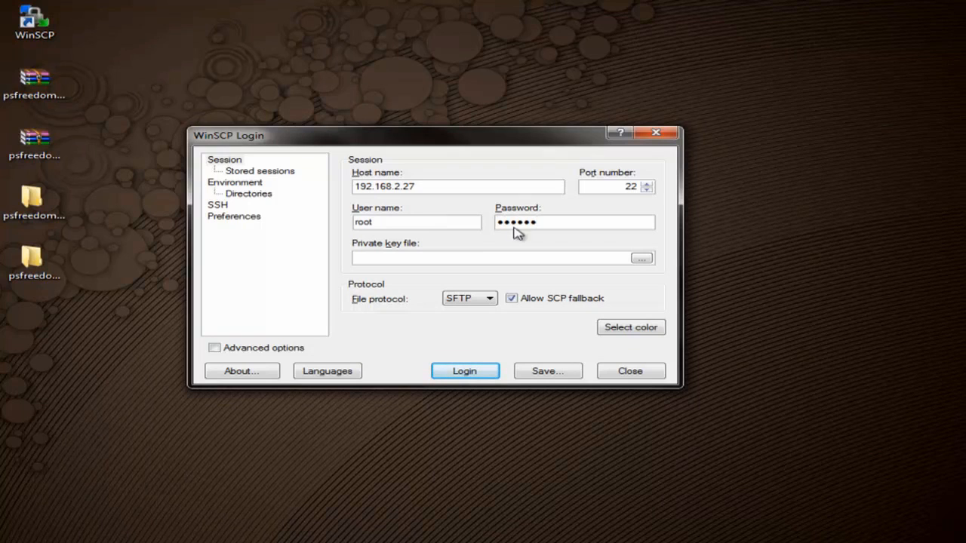
click(489, 299)
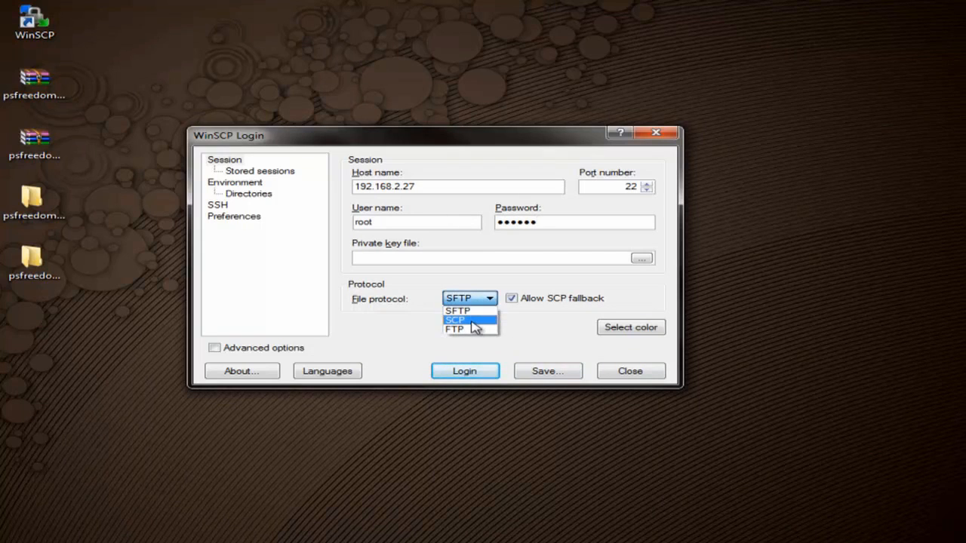
click(464, 371)
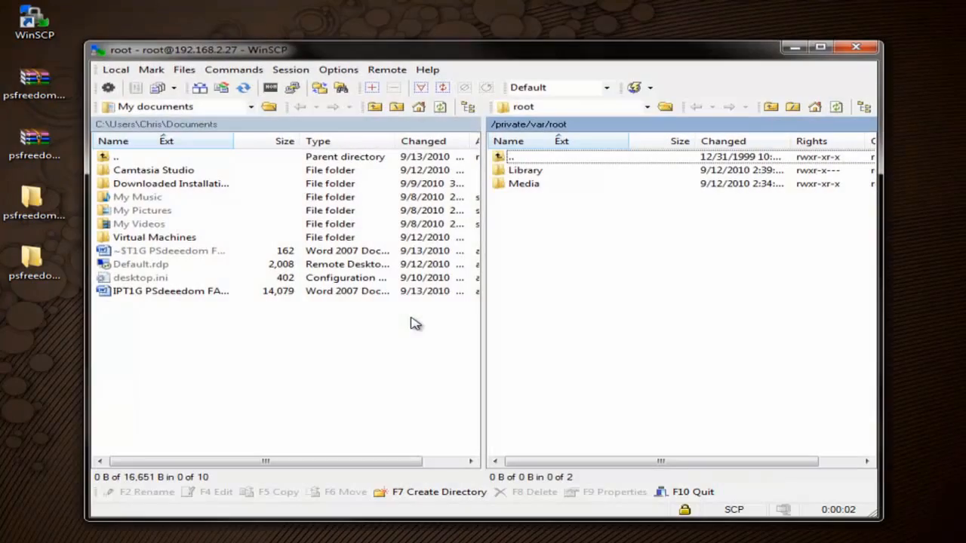
mouse_move(540, 168)
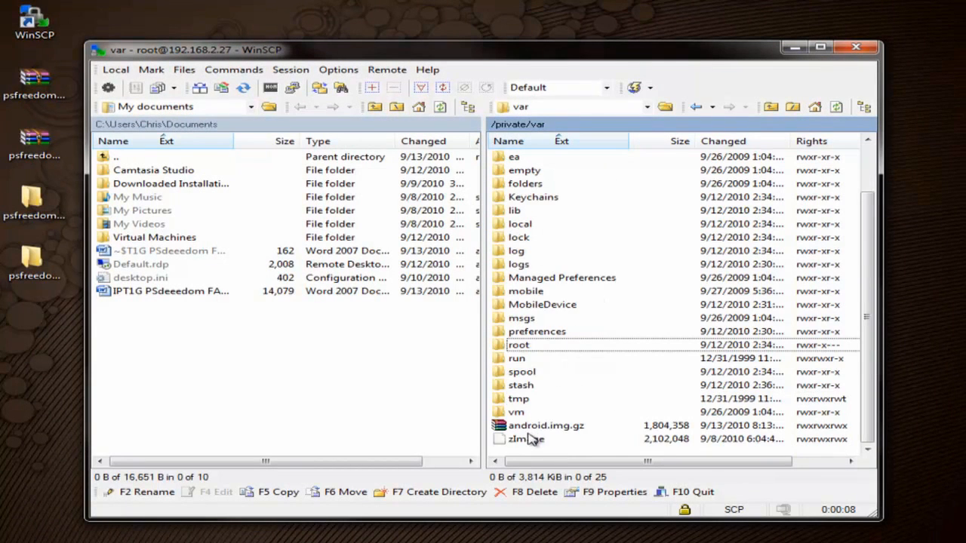
Select the old zImage and android.img.gz in /private/var for deletion
click(546, 425)
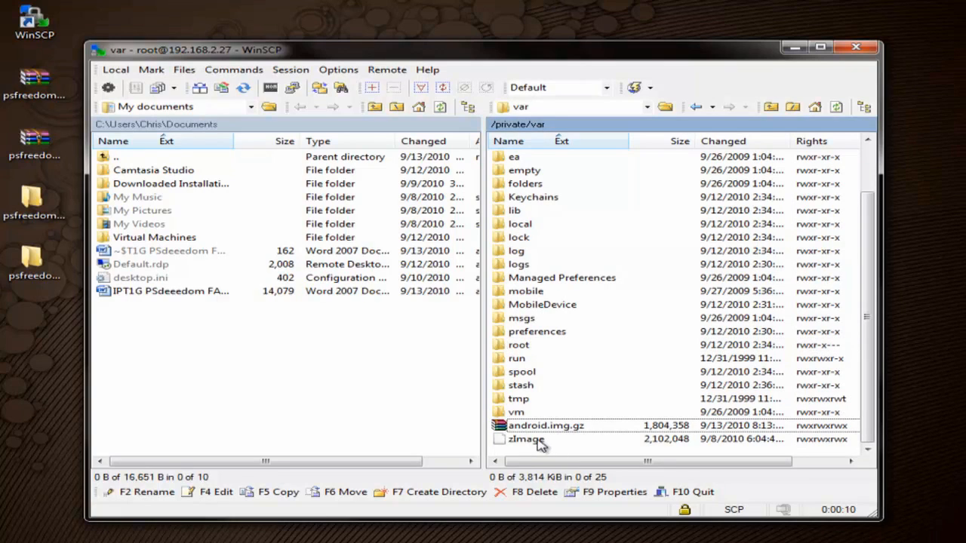
click(525, 439)
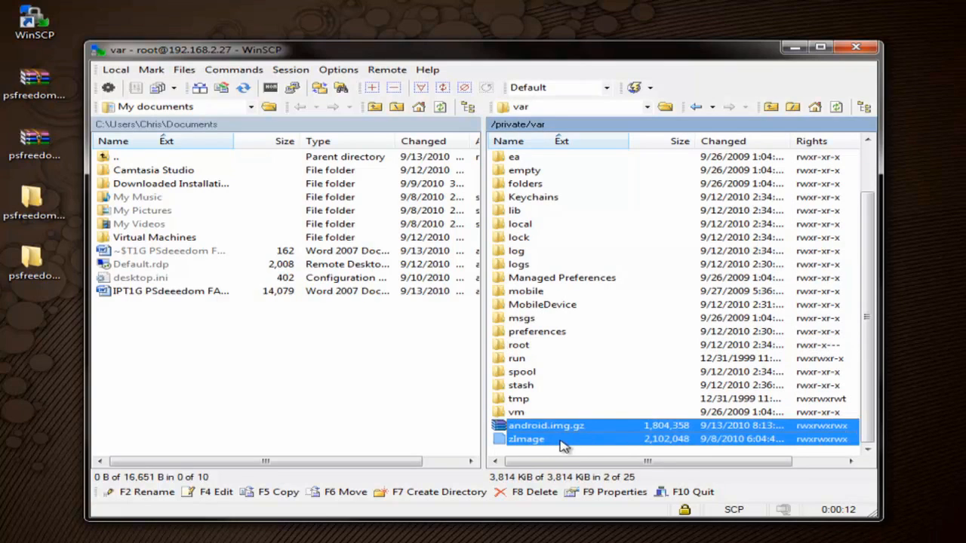
mouse_move(572, 444)
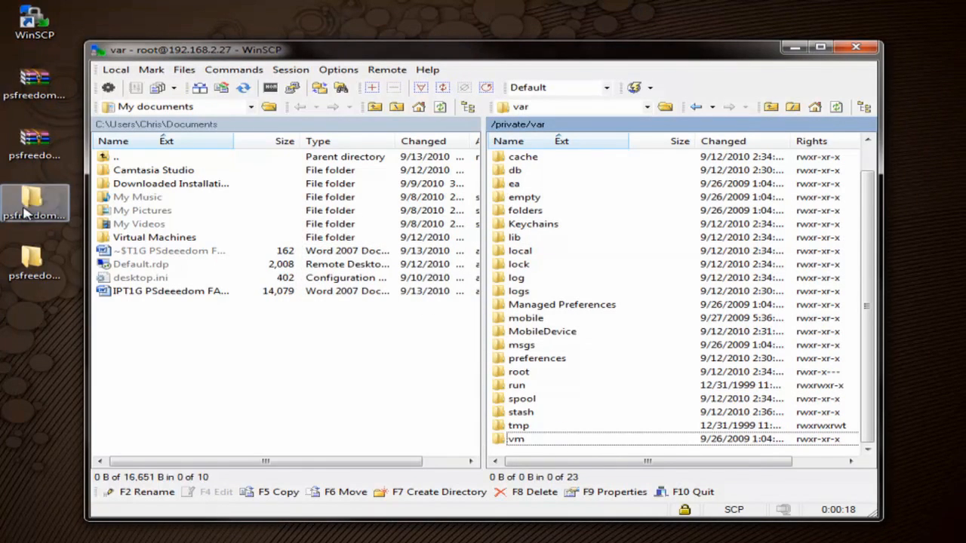
Place the psfreedom-itouch1g folder beside WinSCP and select its zImage to copy to /private/var
double_click(33, 204)
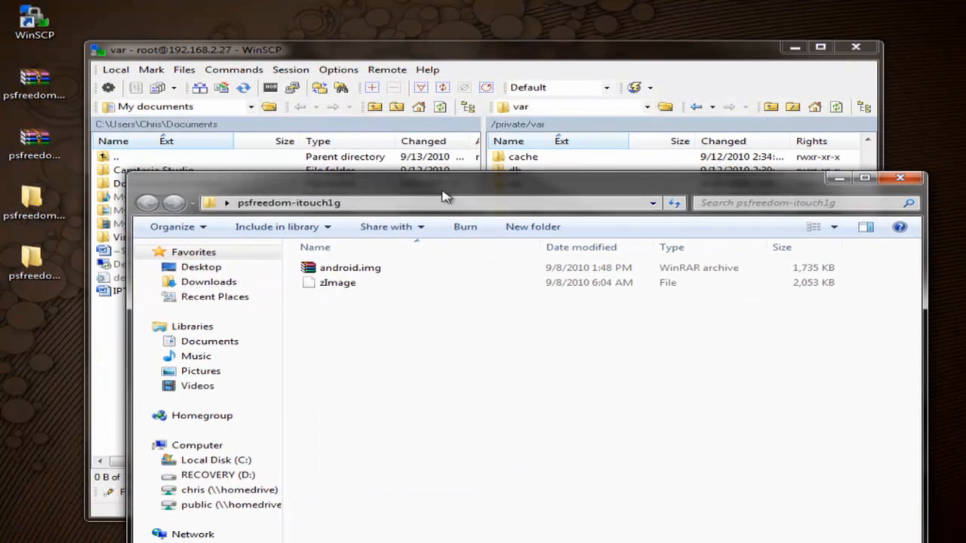
click(290, 202)
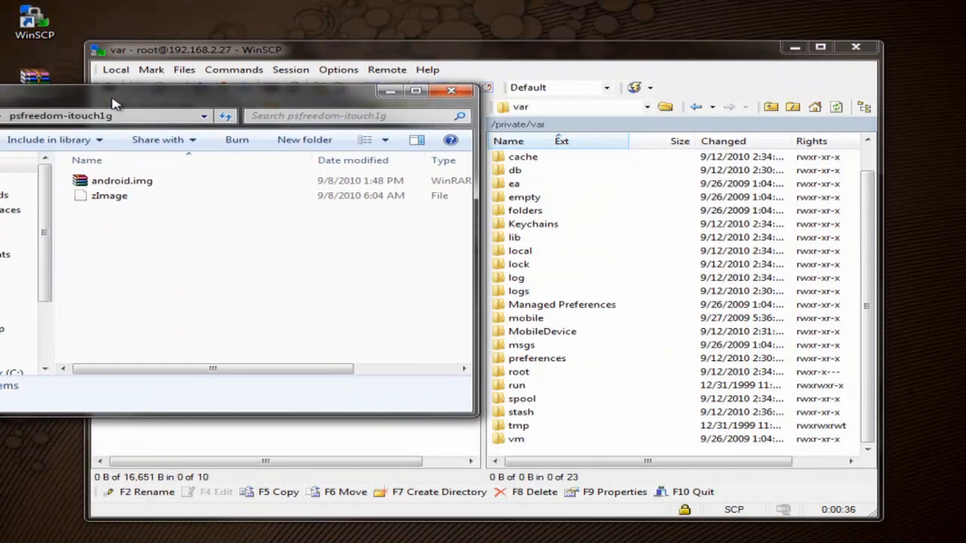
click(108, 196)
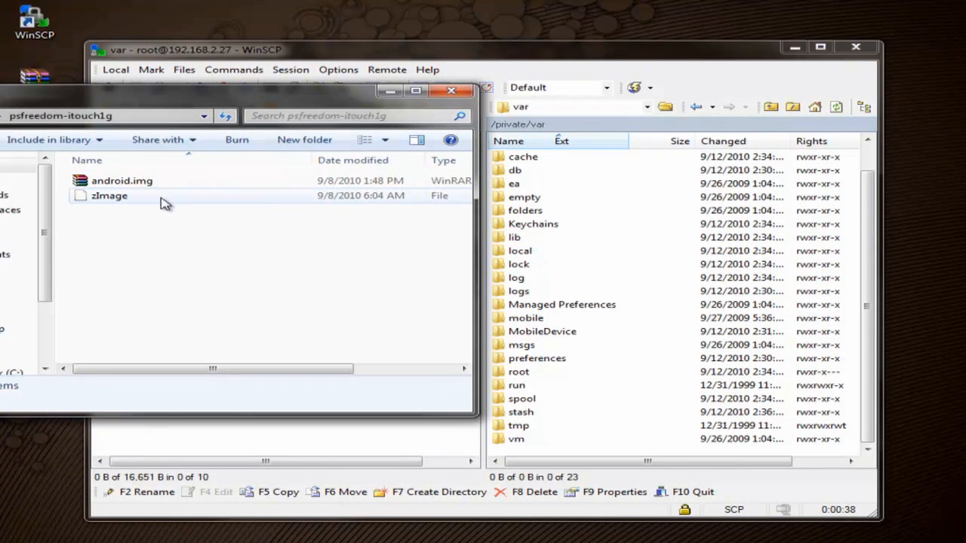
click(109, 196)
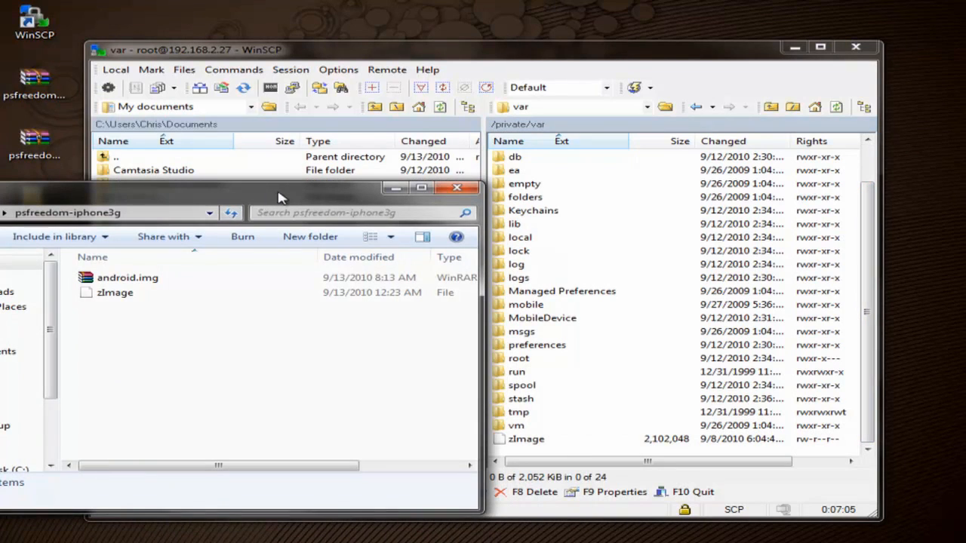
Position the psfreedom-iphone3g folder beside WinSCP to drag android.img into /private/var
click(127, 277)
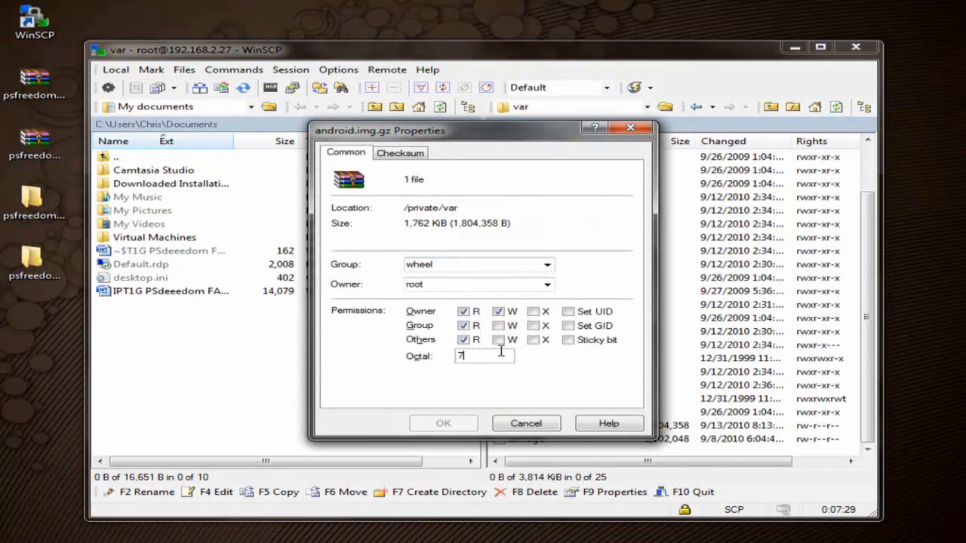
Set android.img.gz to octal 777 permissions and close WinSCP
click(444, 423)
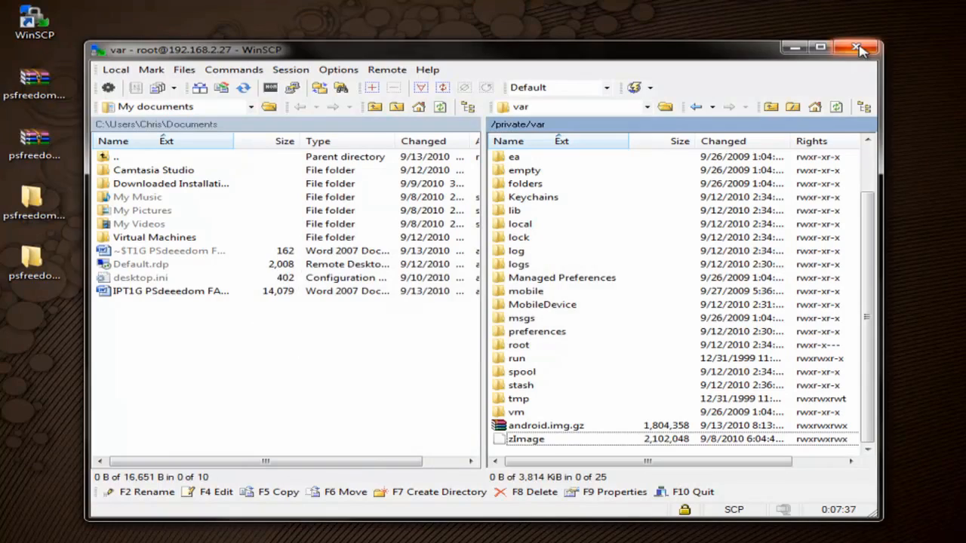
click(857, 48)
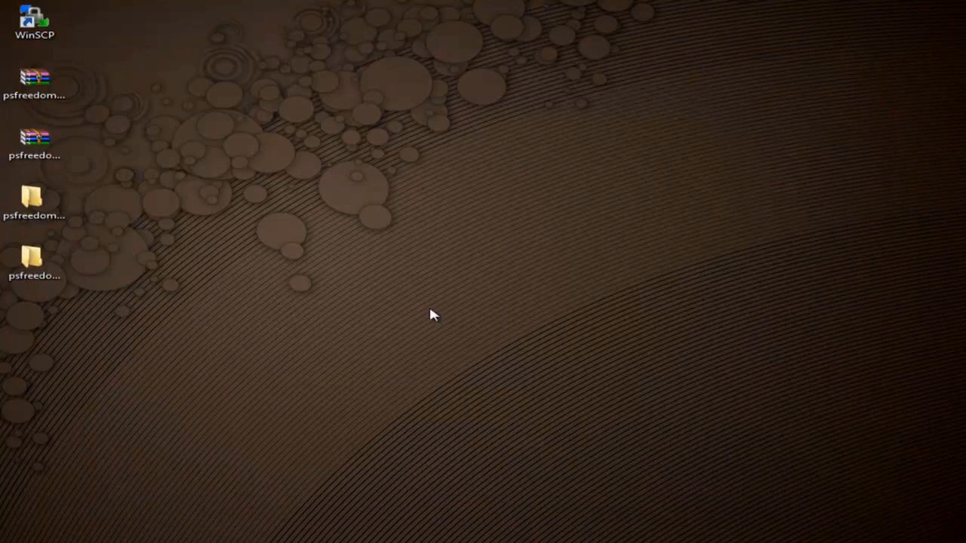